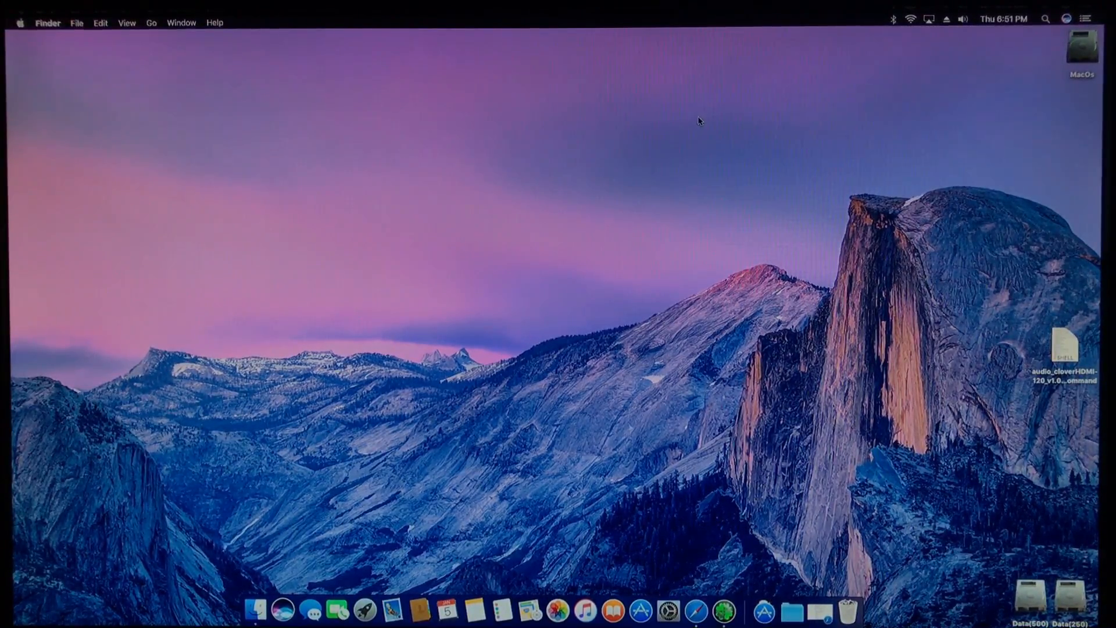
{"action": "mouse_move", "coordinate": [587, 211]}
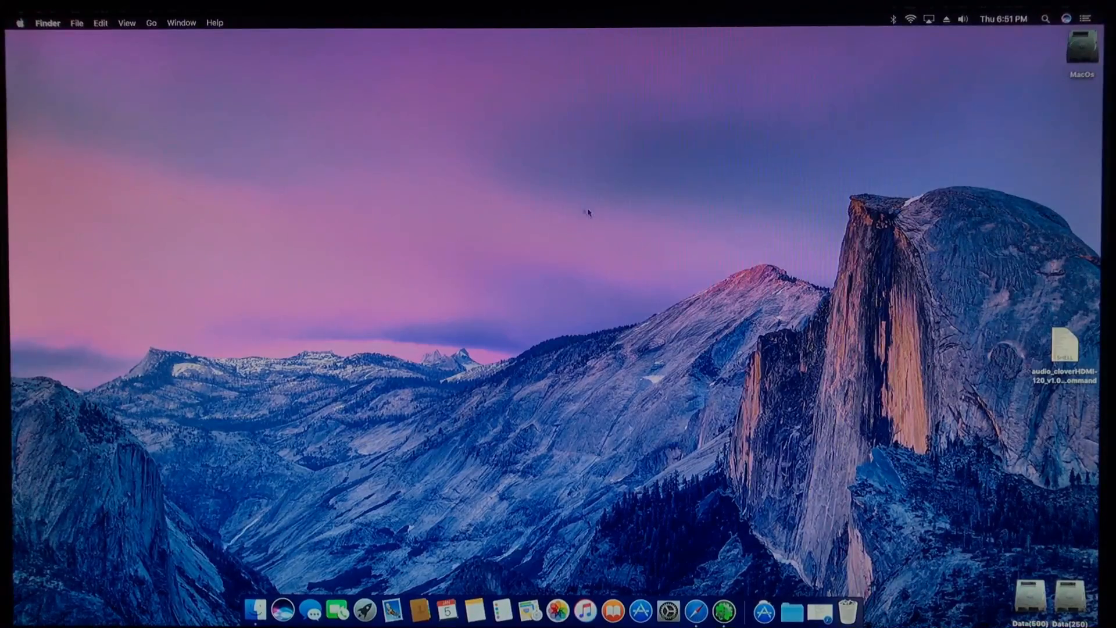
Step: Check the current sound output devices and select the HDMI audio script on the desktop
{"action": "left_click", "coordinate": [962, 18]}
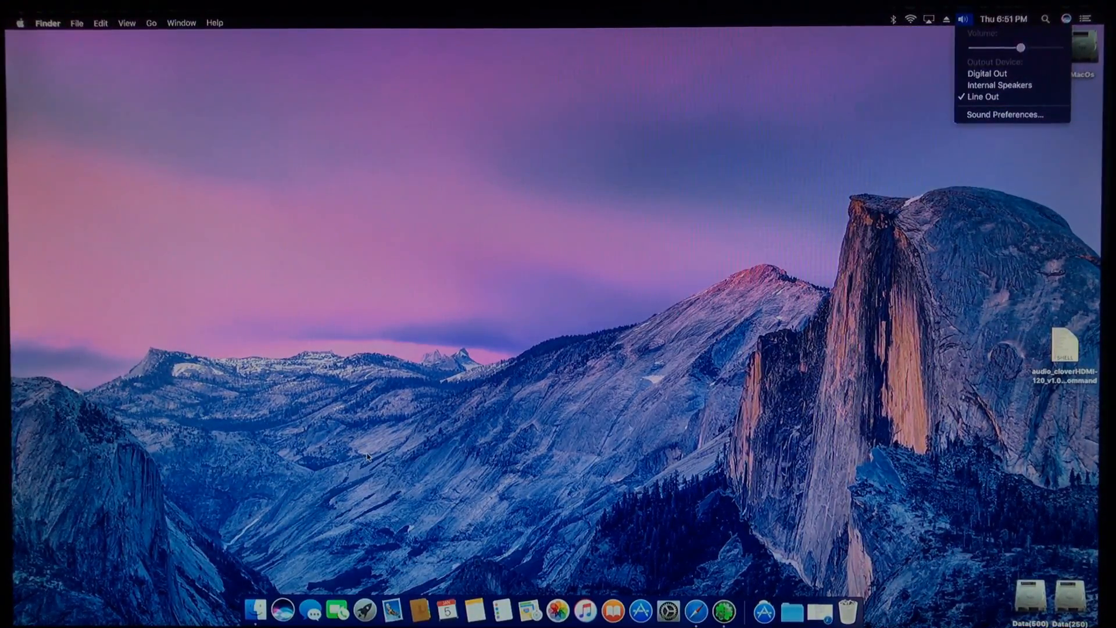
{"action": "mouse_move", "coordinate": [640, 383]}
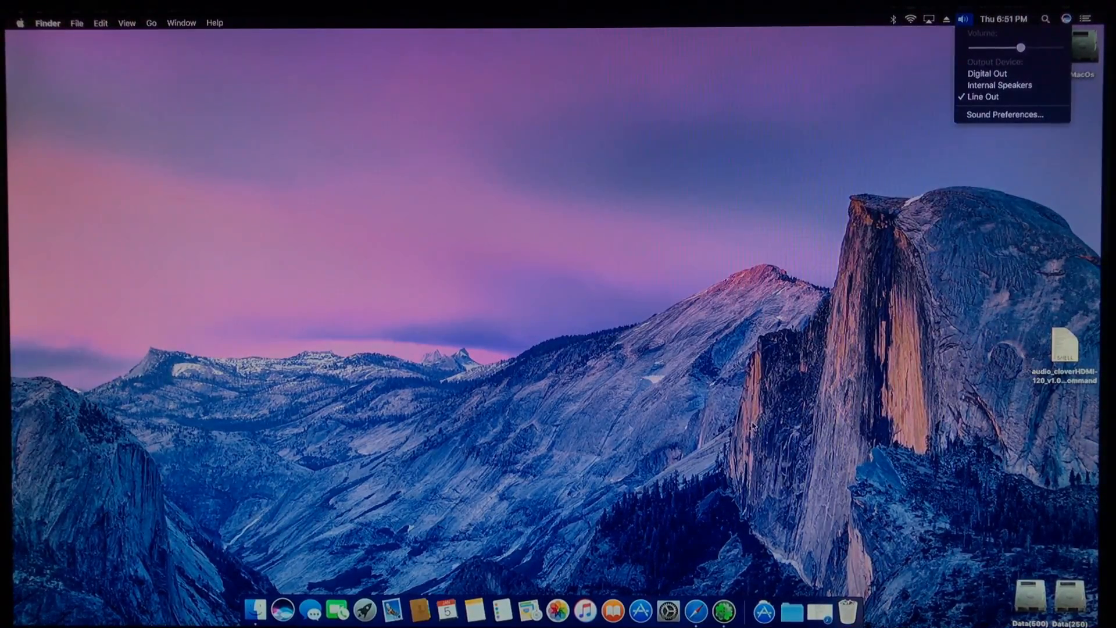
{"action": "mouse_move", "coordinate": [657, 545]}
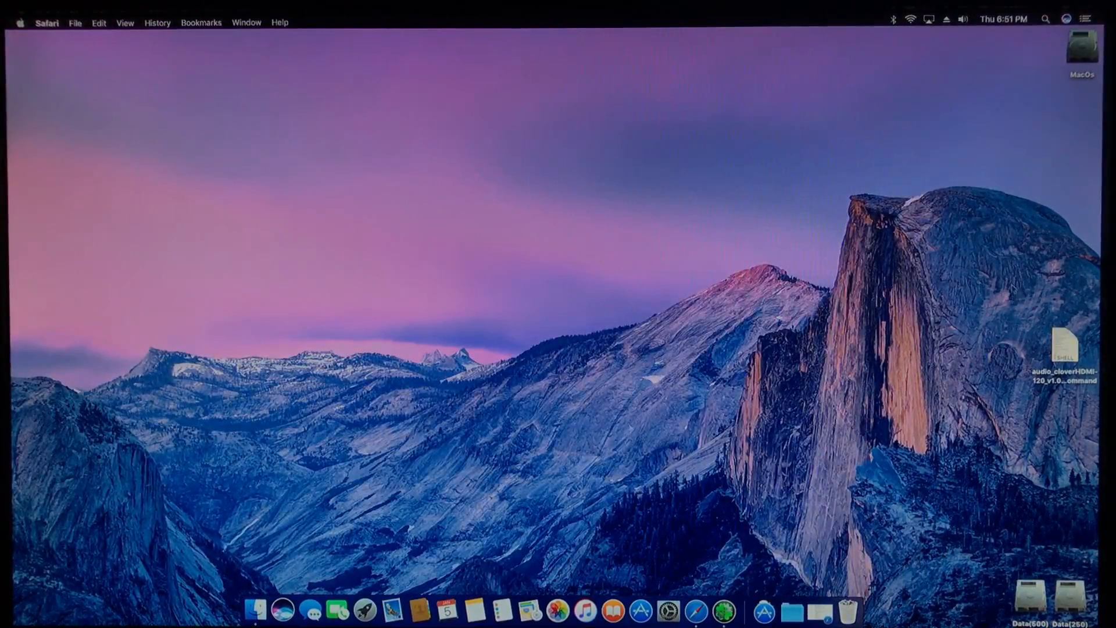
{"action": "left_click", "coordinate": [1064, 356]}
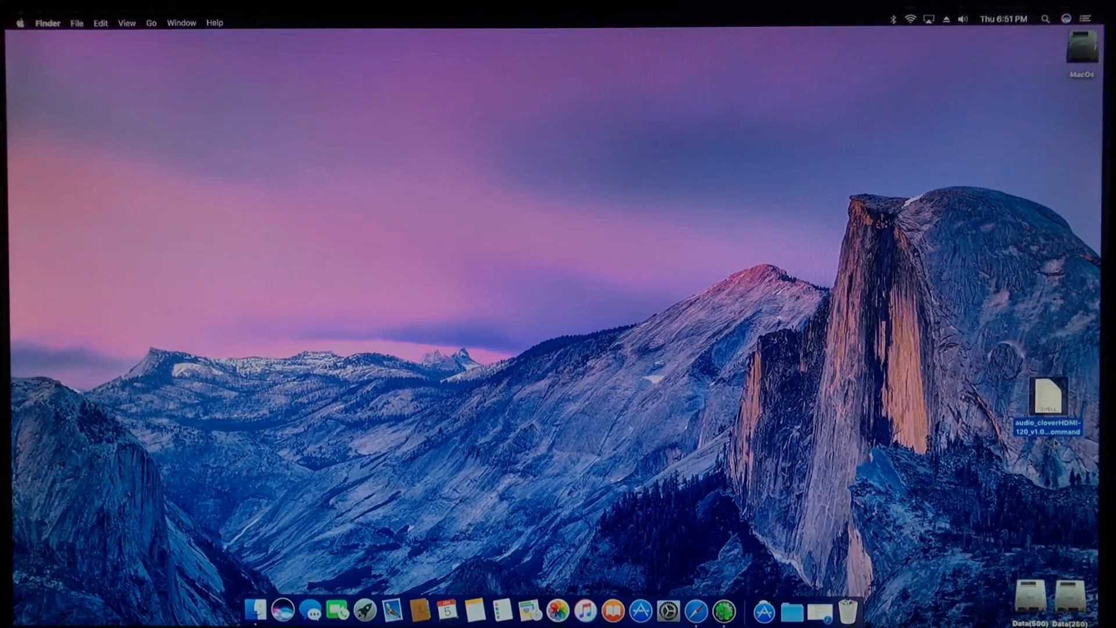
{"action": "mouse_move", "coordinate": [715, 590]}
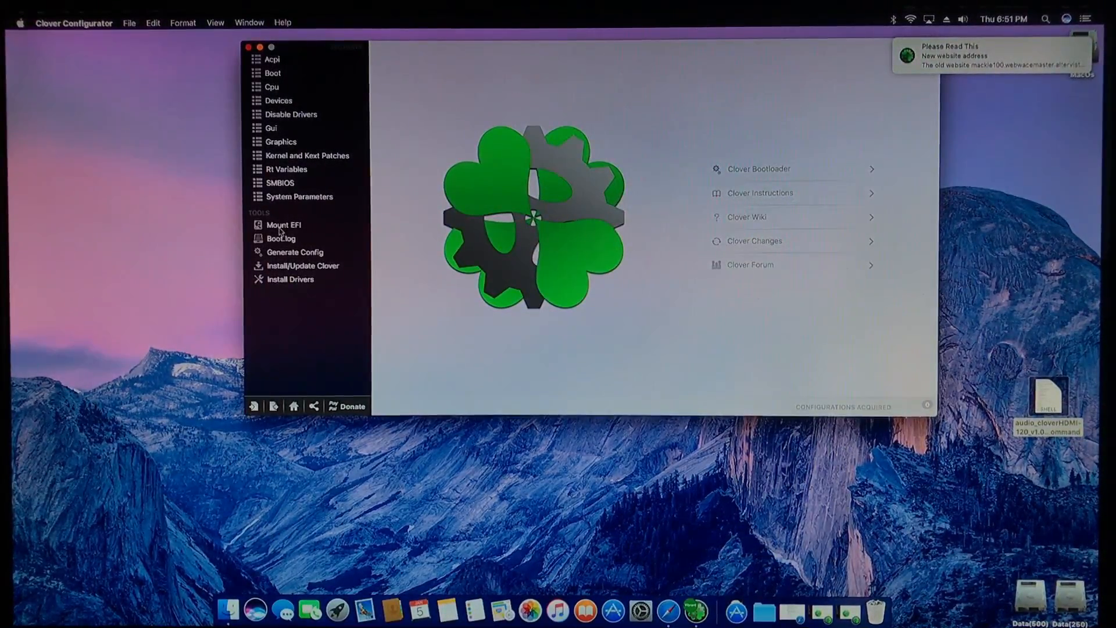
Step: Mount the EFI partition with the admin password so the EFI drive appears, then close the configurator
{"action": "left_click", "coordinate": [284, 225]}
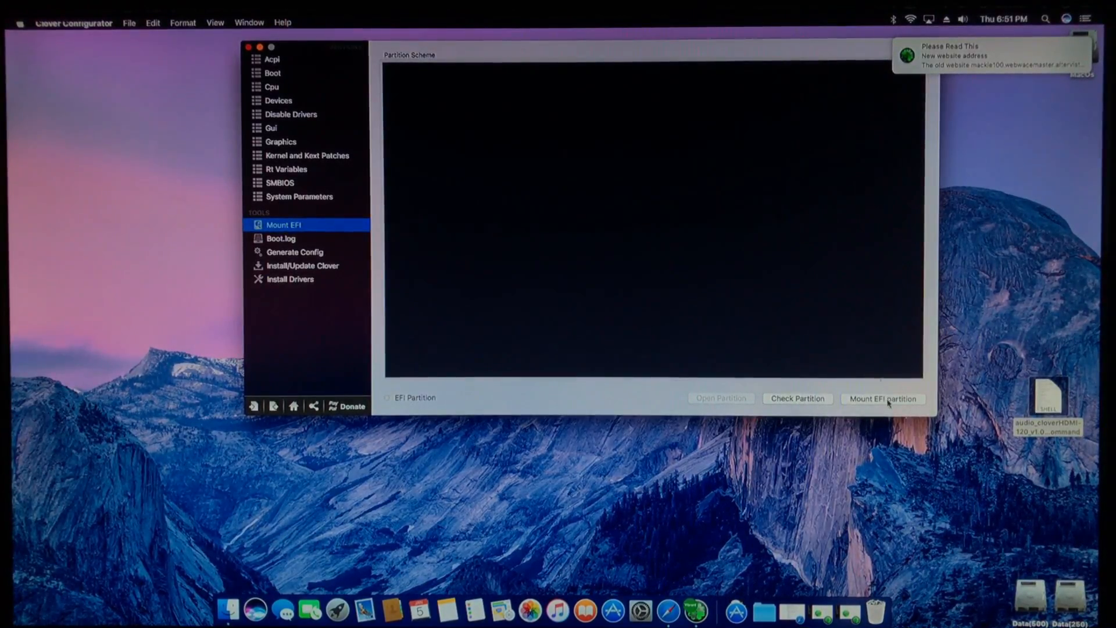
{"action": "left_click", "coordinate": [882, 398]}
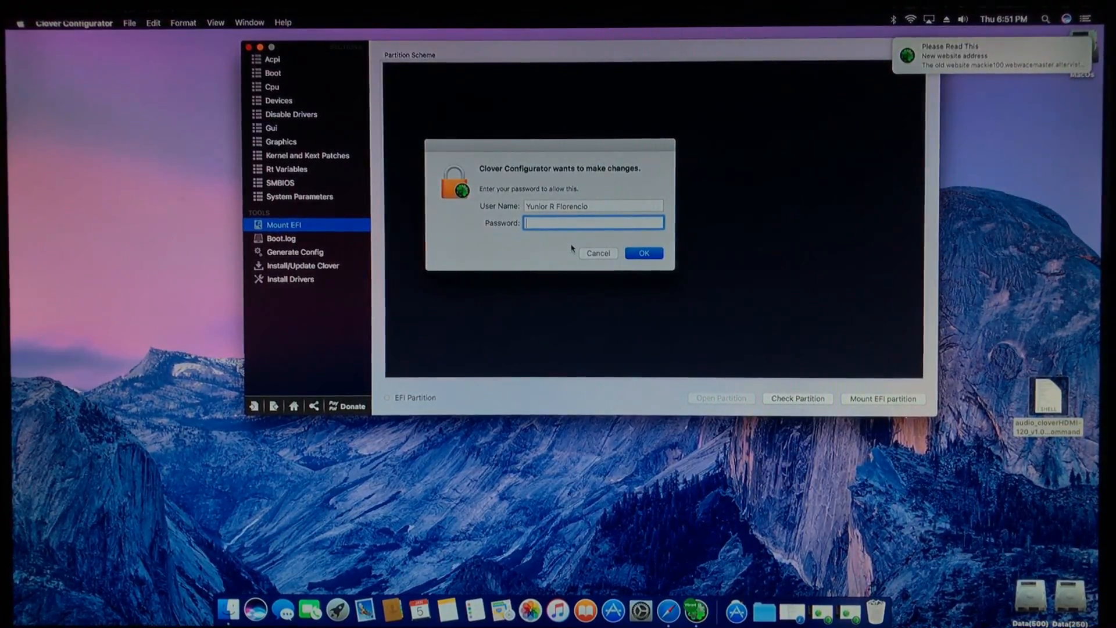
{"action": "left_click", "coordinate": [643, 252]}
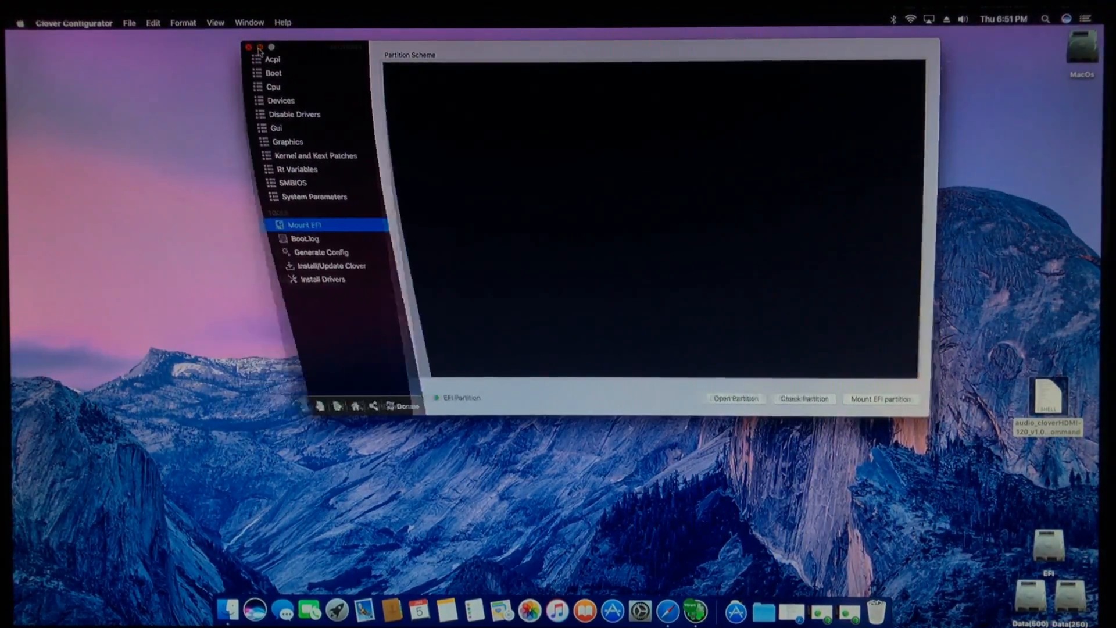
{"action": "left_click", "coordinate": [248, 47]}
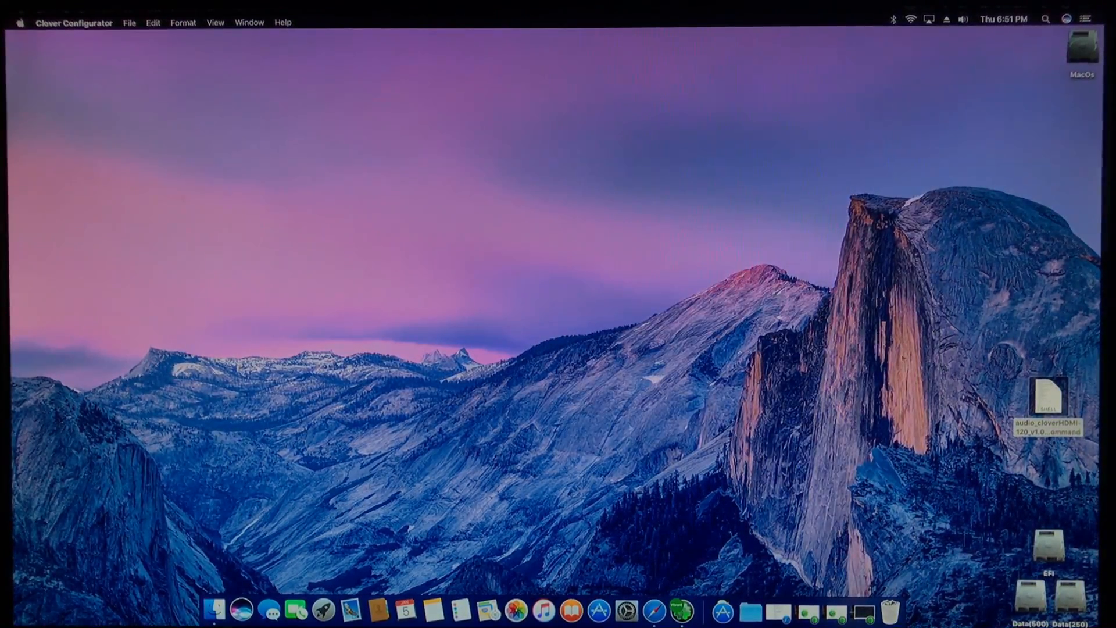
Step: Run audio_cloverHDMI, answering y to SSDT install, y to the port 0x5 edit, n to AMD/Nvidia
{"action": "left_click", "coordinate": [963, 18]}
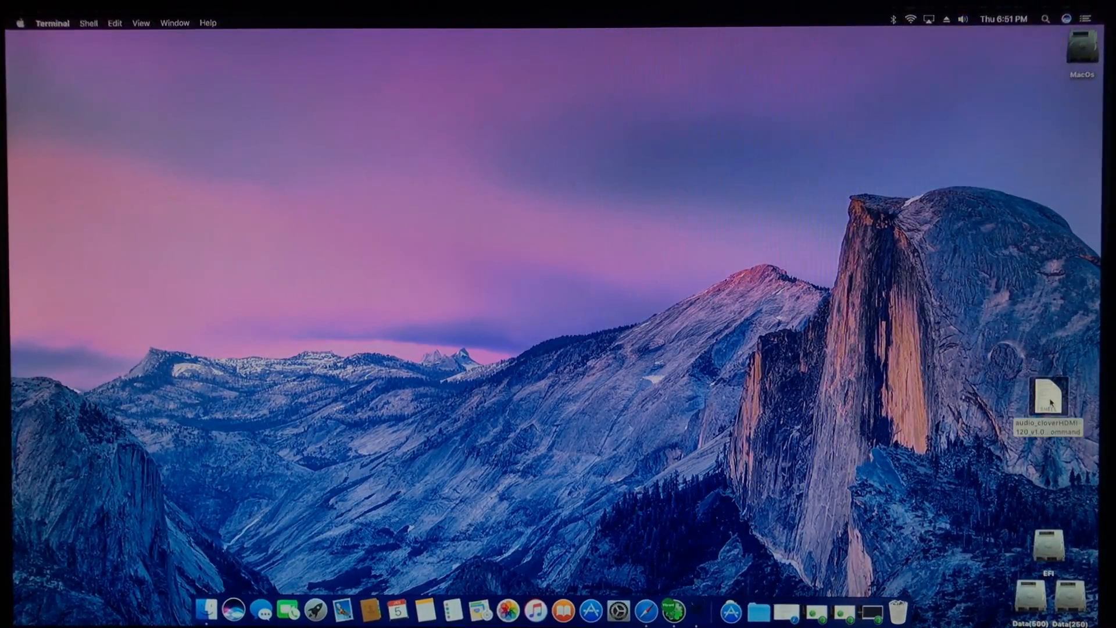
{"action": "double_click", "coordinate": [1048, 399]}
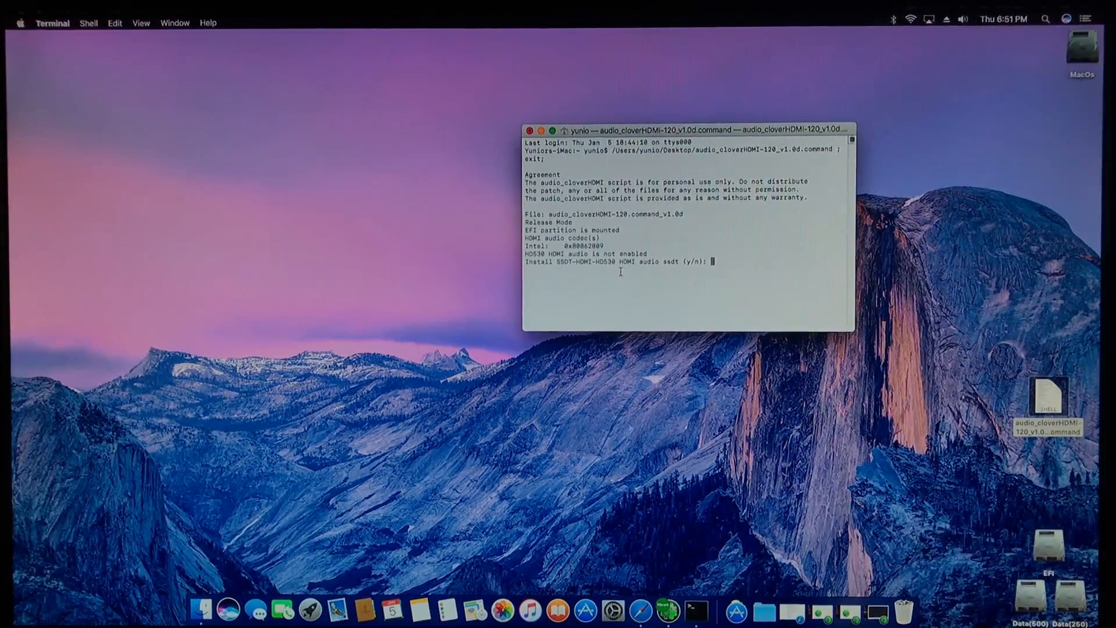
{"action": "type", "text": "y"}
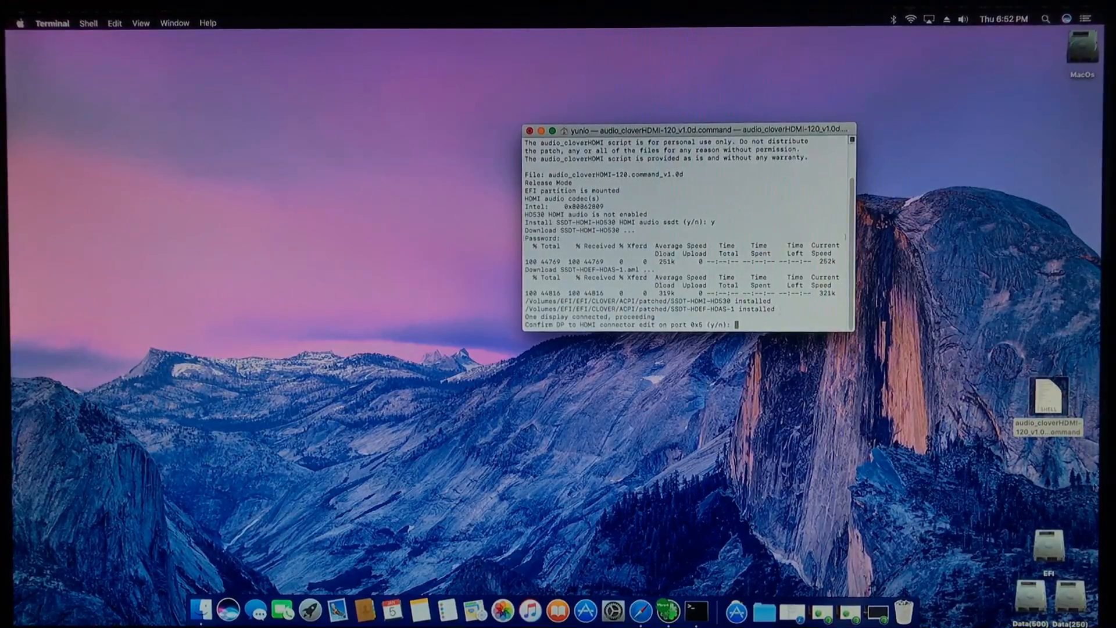
{"action": "type", "text": "y"}
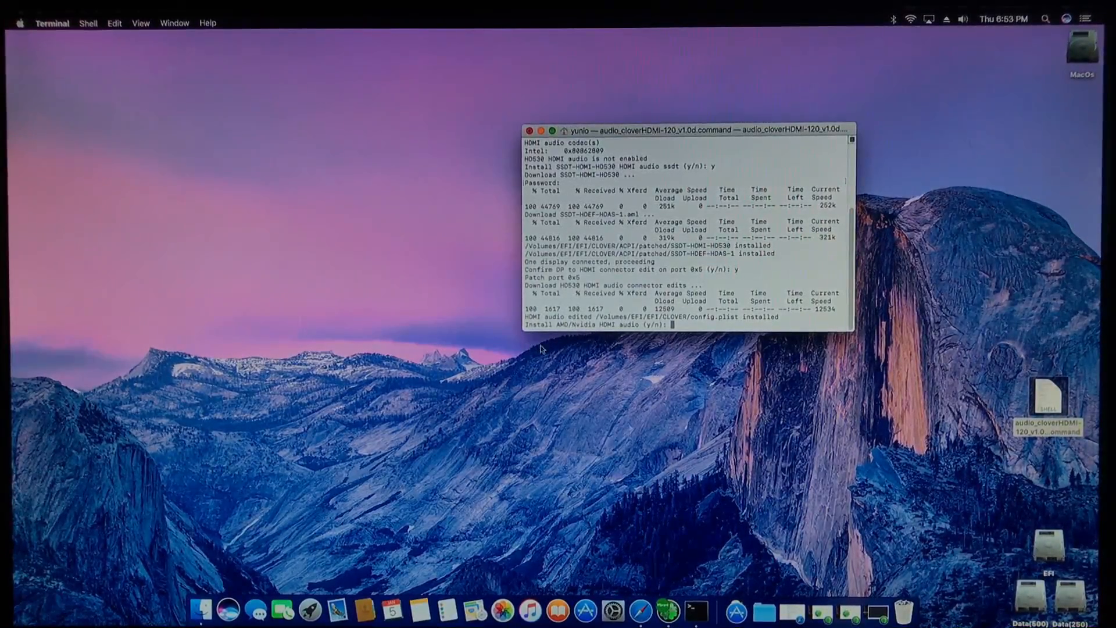
{"action": "mouse_move", "coordinate": [500, 315]}
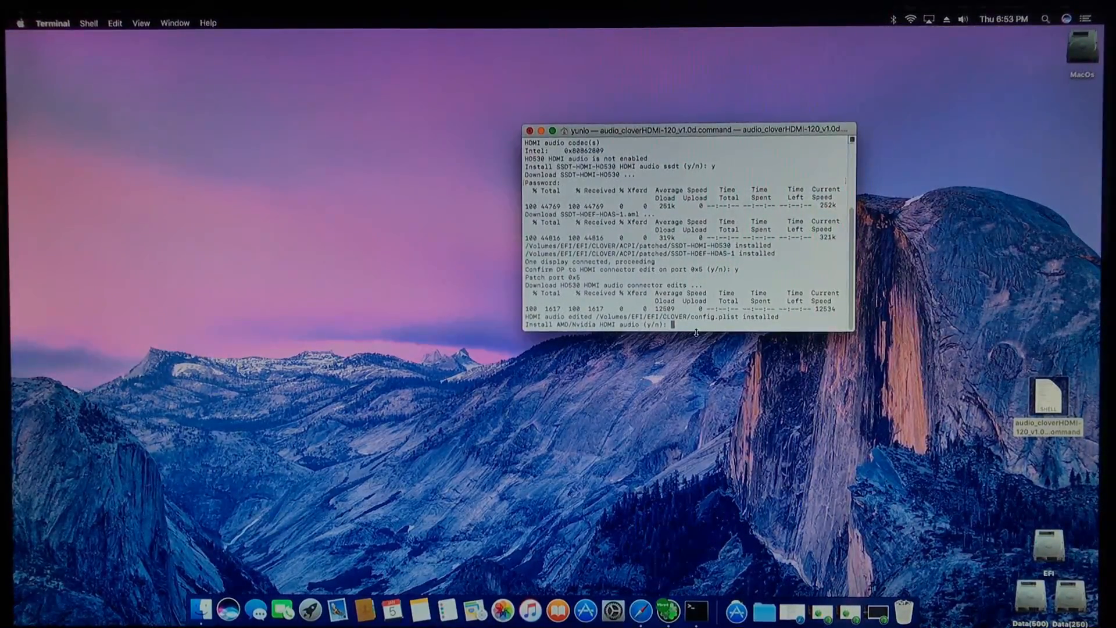
{"action": "type", "text": "n"}
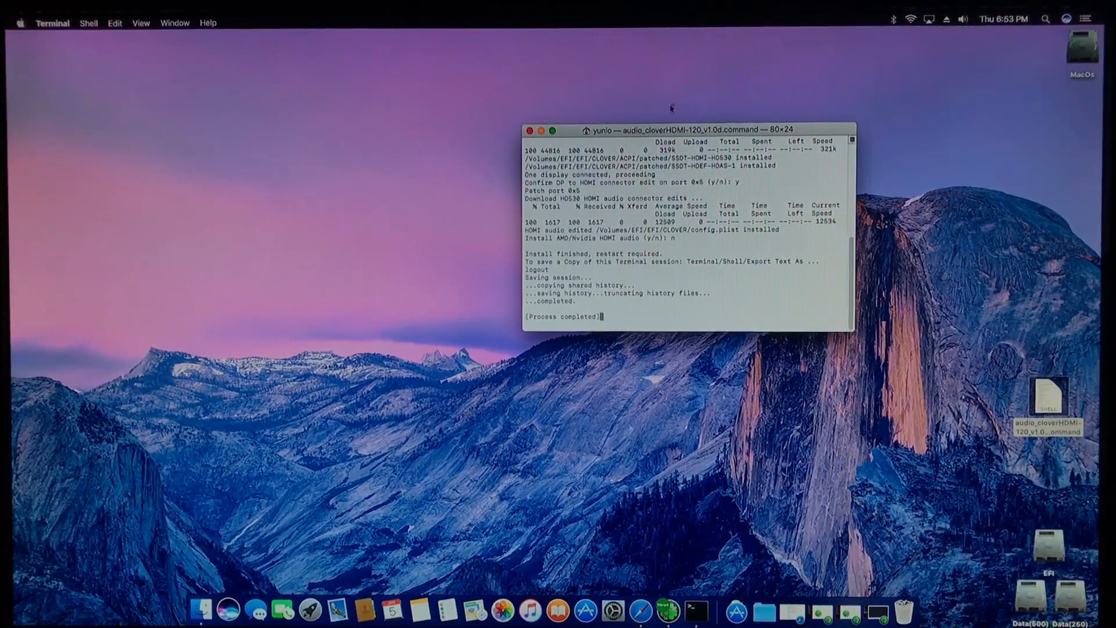
Step: Close the Terminal window and restart the Mac from the Apple menu
{"action": "left_click", "coordinate": [530, 130]}
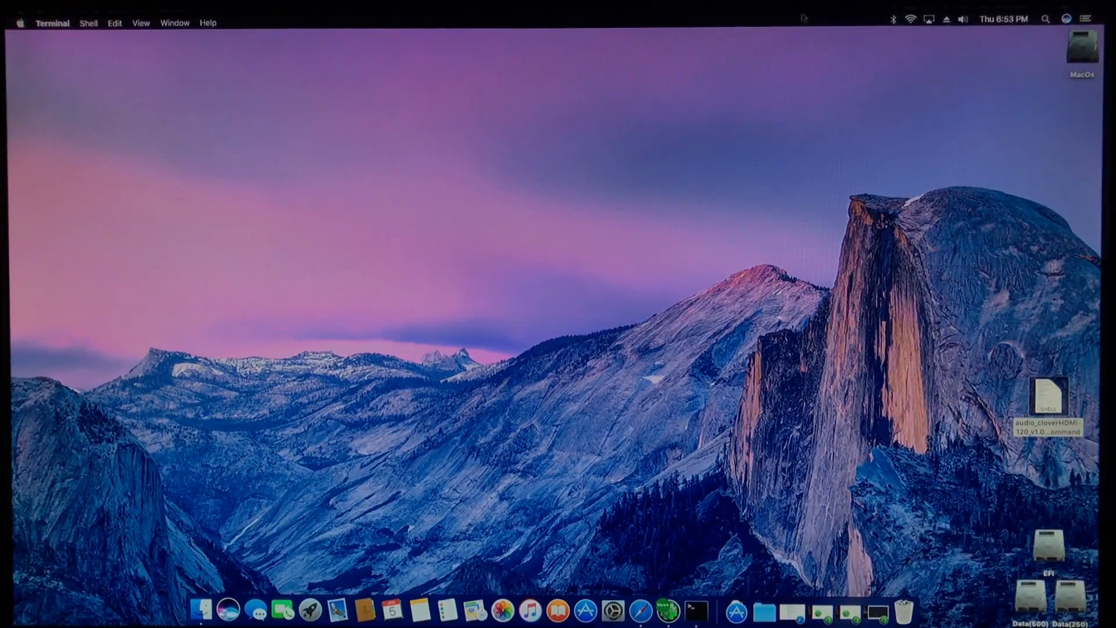
{"action": "left_click", "coordinate": [19, 22]}
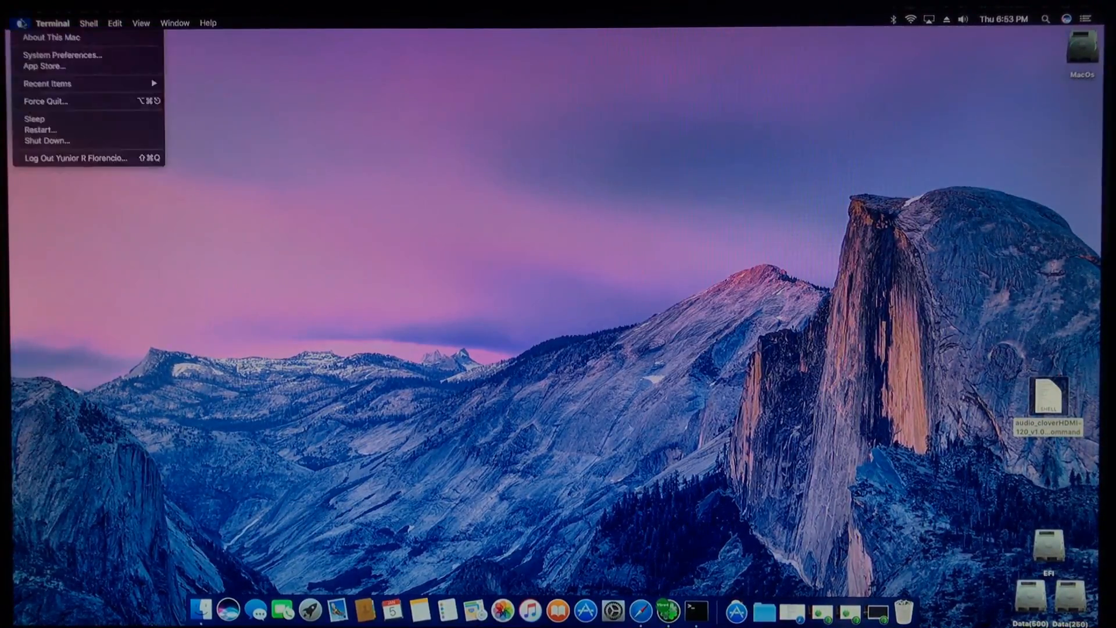
{"action": "left_click", "coordinate": [41, 129]}
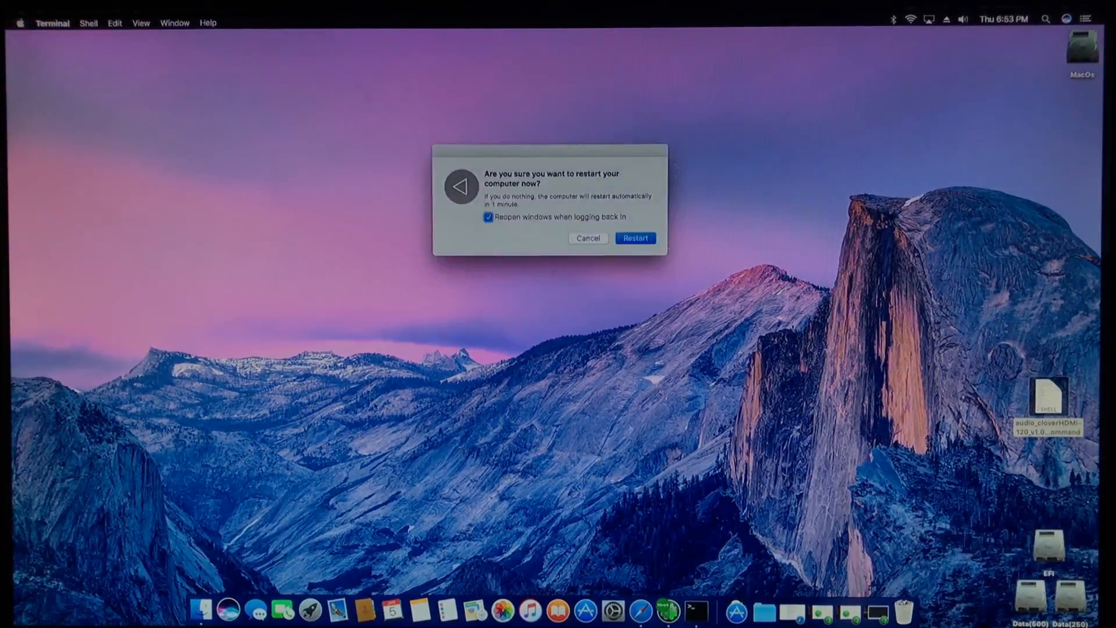
{"action": "left_click", "coordinate": [635, 237]}
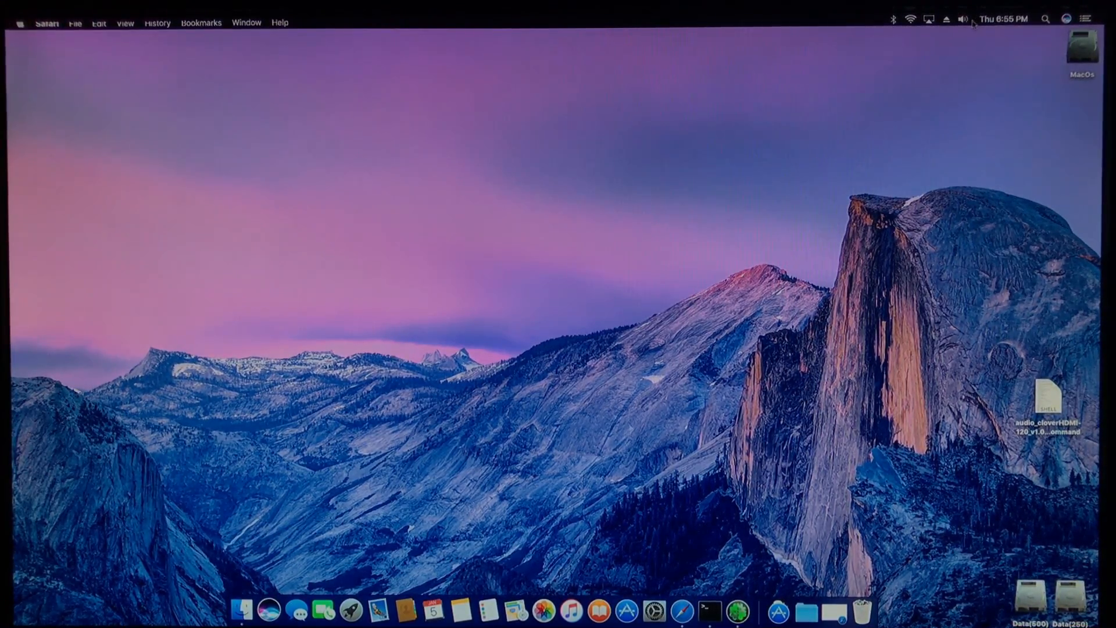
Step: Mount the EFI partition again with the admin password and close Clover Configurator
{"action": "left_click", "coordinate": [963, 19]}
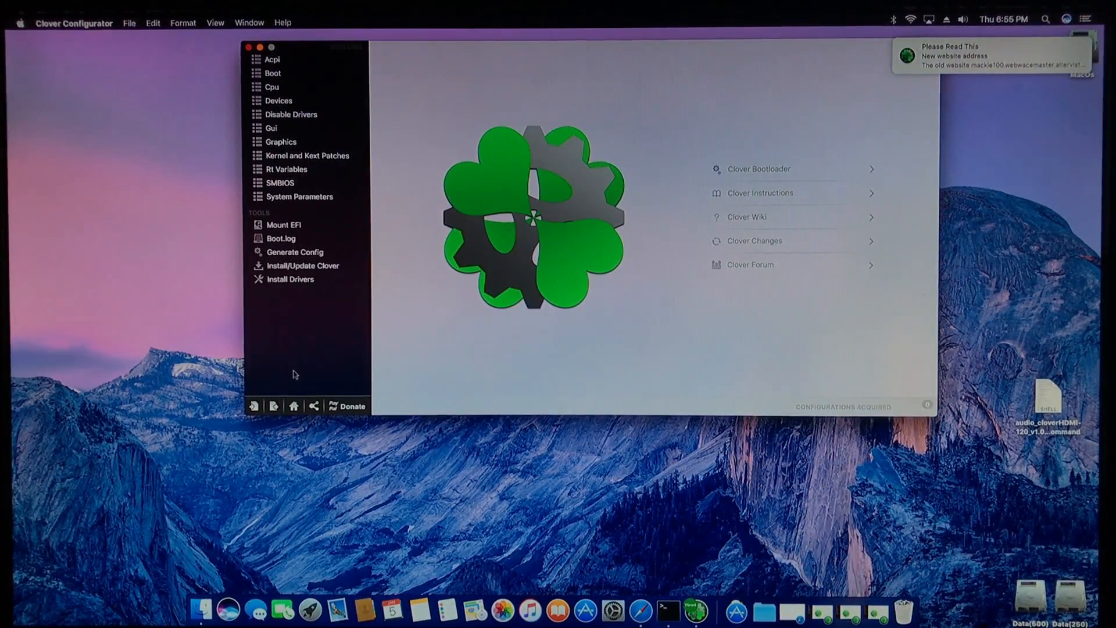
{"action": "left_click", "coordinate": [283, 225]}
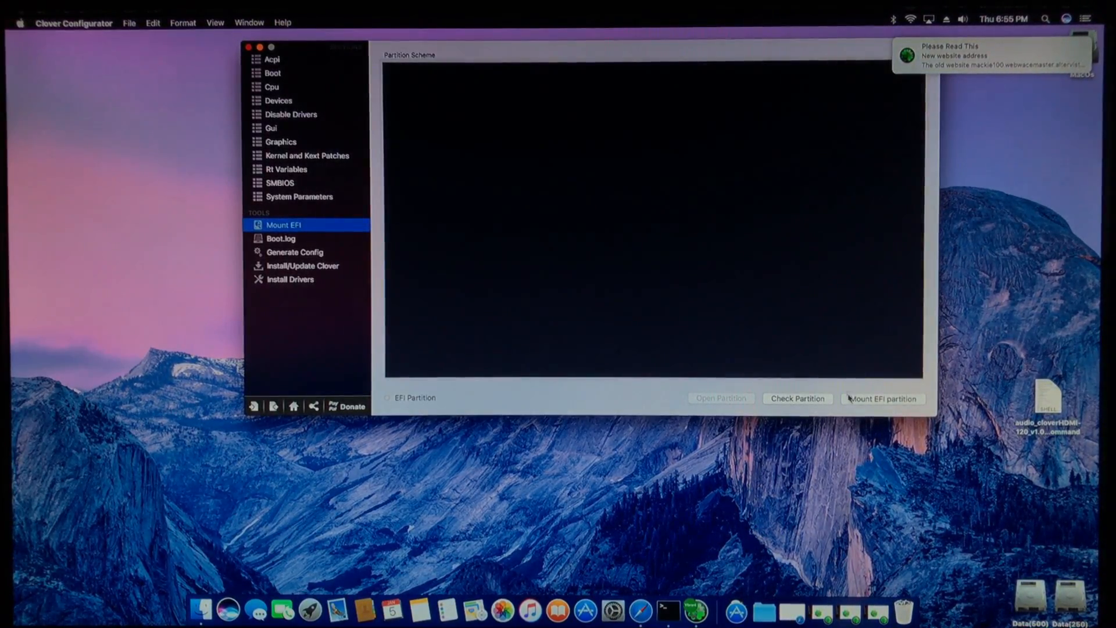
{"action": "left_click", "coordinate": [882, 398]}
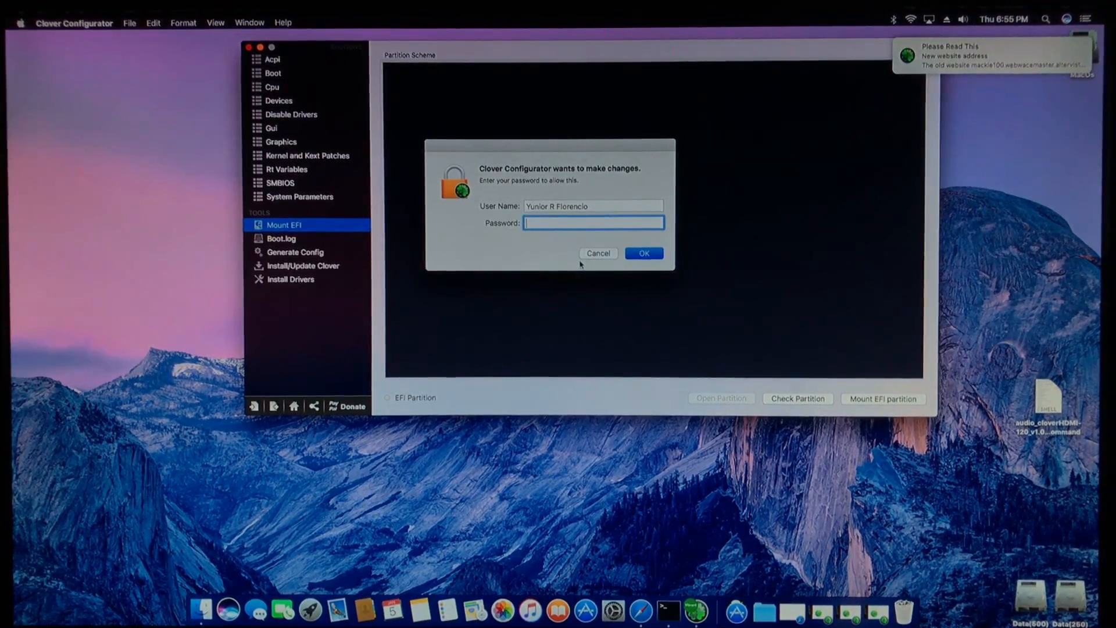
{"action": "left_click", "coordinate": [643, 252]}
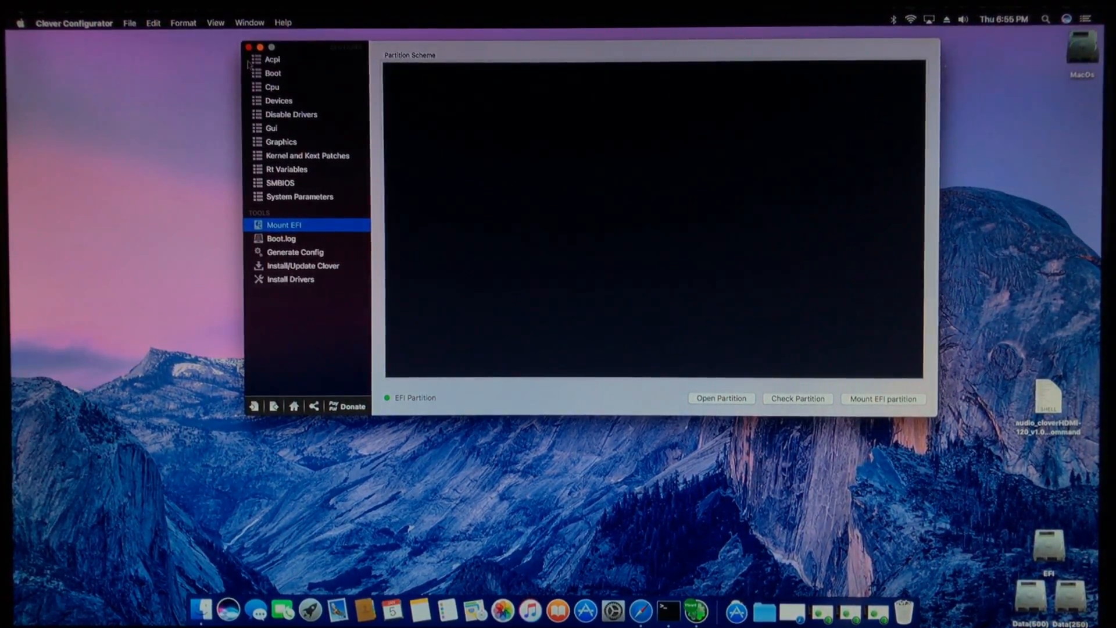
{"action": "left_click", "coordinate": [248, 46]}
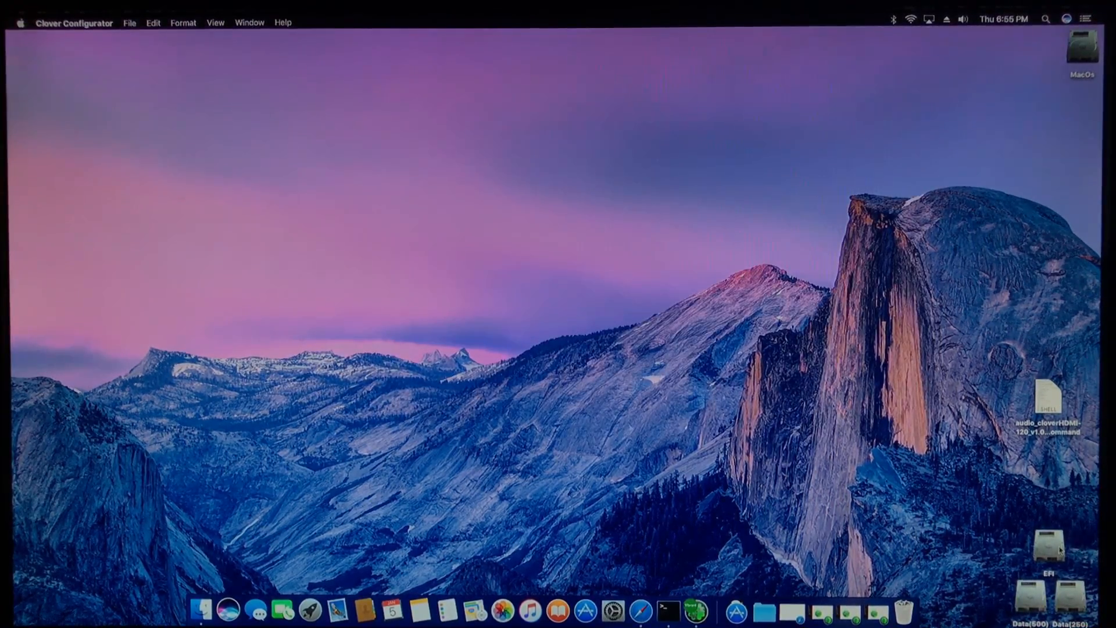
Step: Open EFI/CLOVER/config.plist from the mounted EFI drive in TextEdit
{"action": "double_click", "coordinate": [1046, 540]}
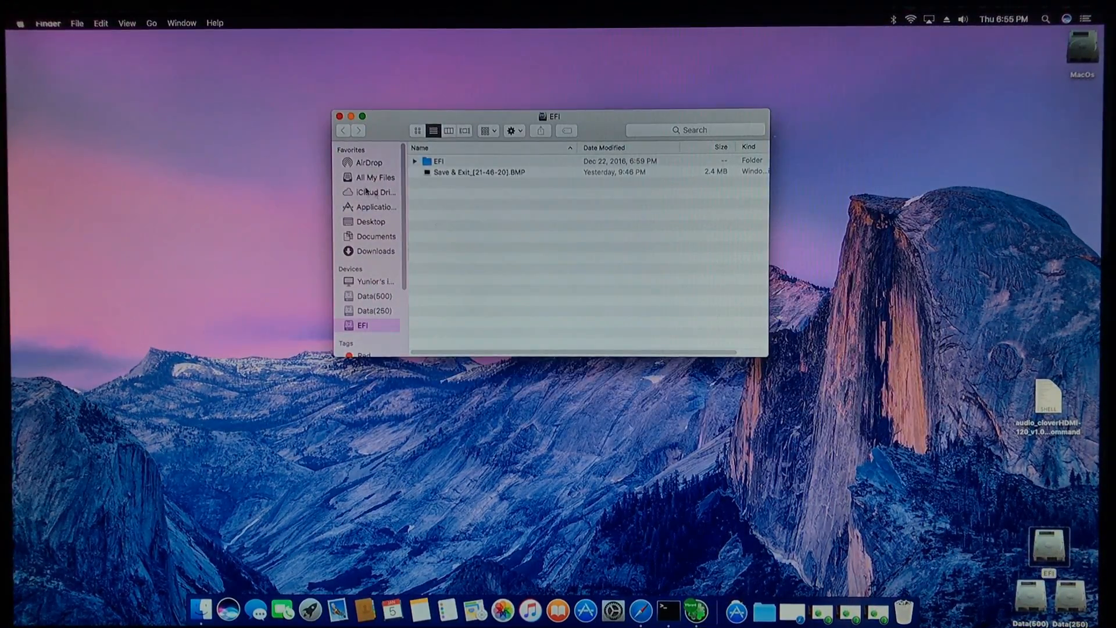
{"action": "left_click", "coordinate": [415, 160]}
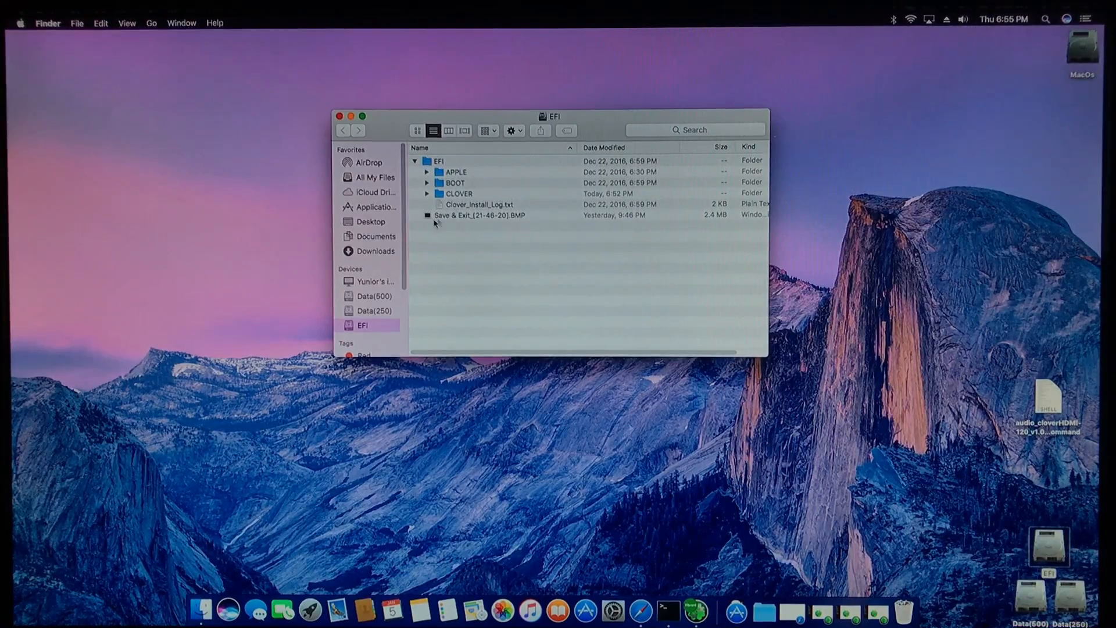
{"action": "right_click", "coordinate": [463, 236]}
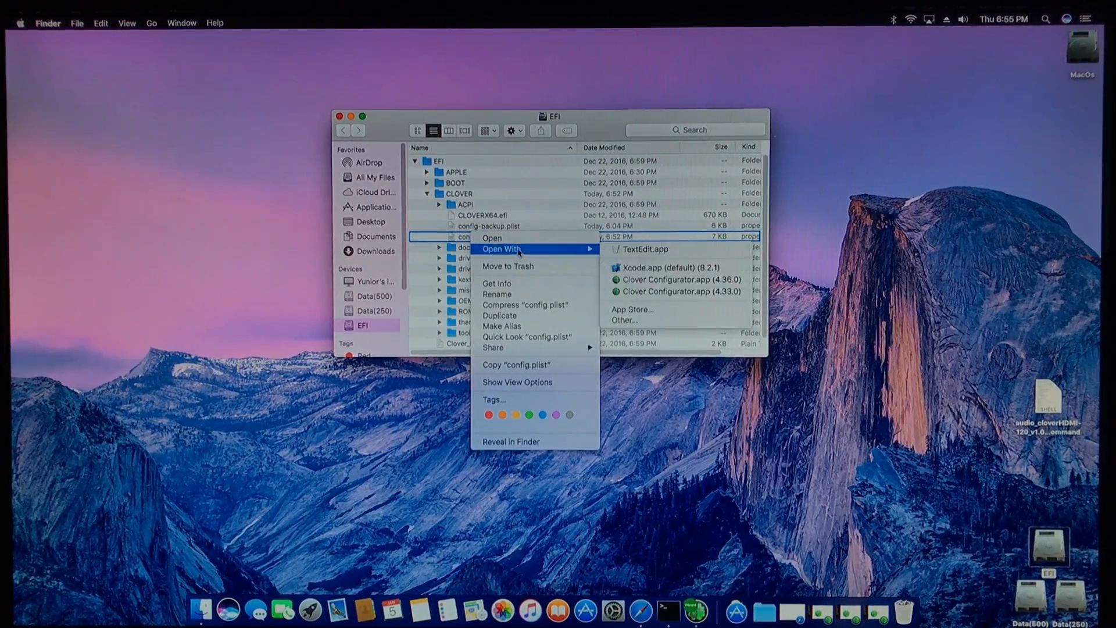
{"action": "mouse_move", "coordinate": [644, 249]}
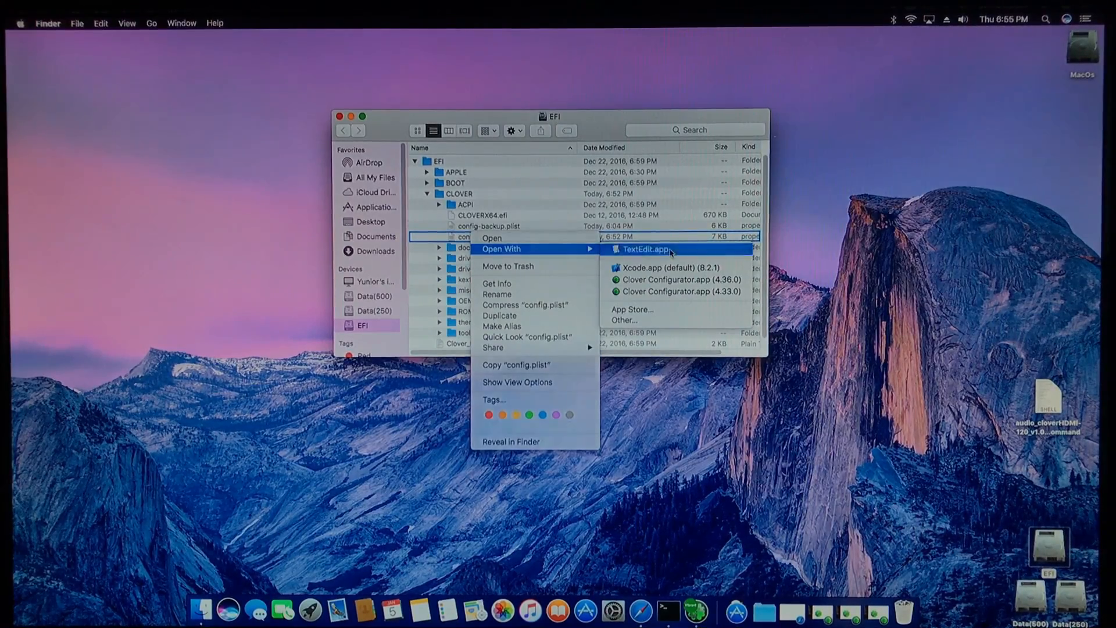
{"action": "left_click", "coordinate": [644, 249]}
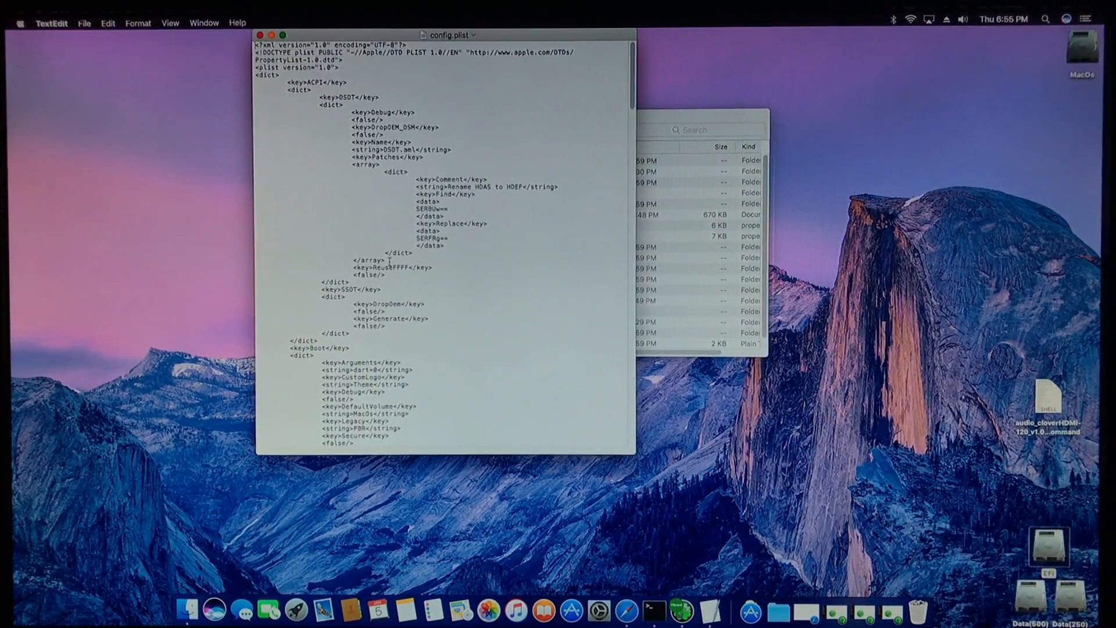
Step: Delete the DSDT Patches array (Rename HDAS to HDEF) and close config.plist keeping the edit
{"action": "left_click_drag", "start_coordinate": [348, 165], "coordinate": [385, 259]}
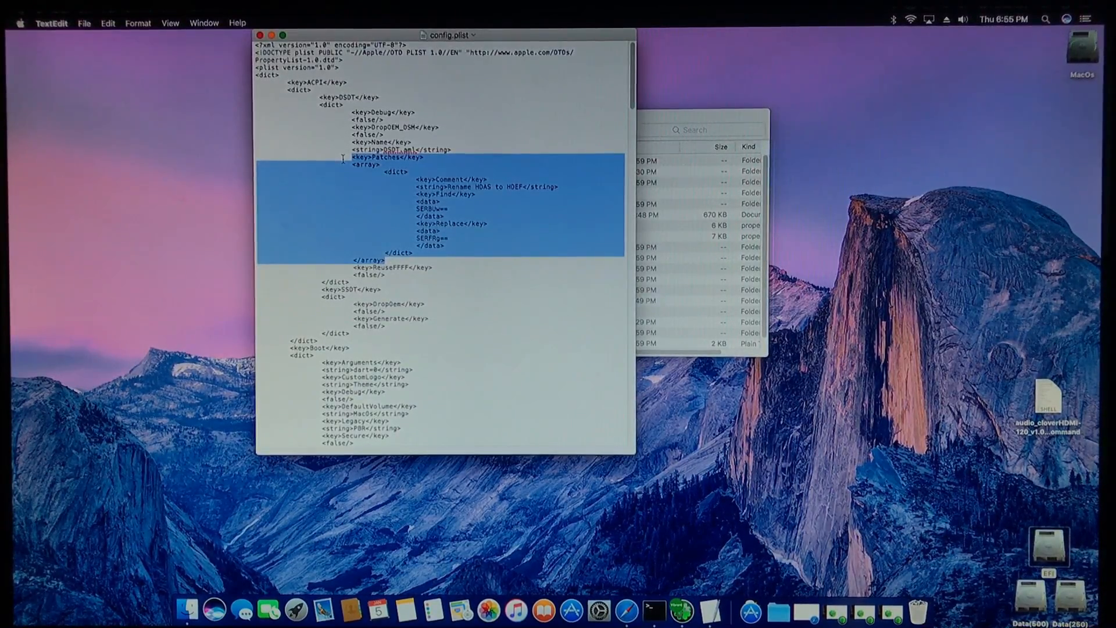
{"action": "key", "text": "delete"}
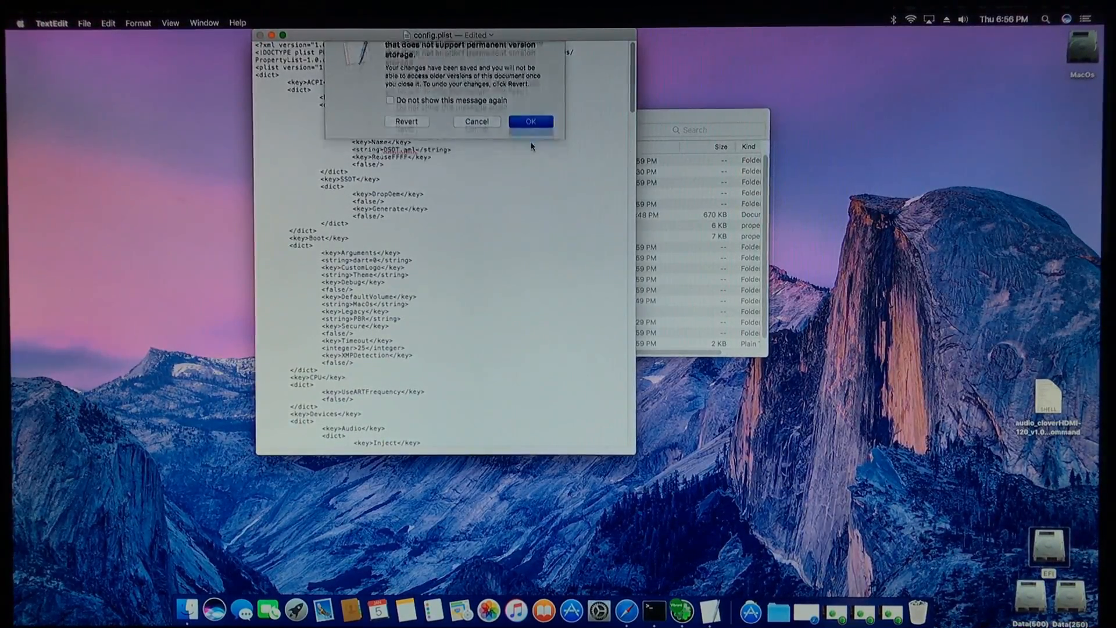
{"action": "left_click", "coordinate": [530, 121]}
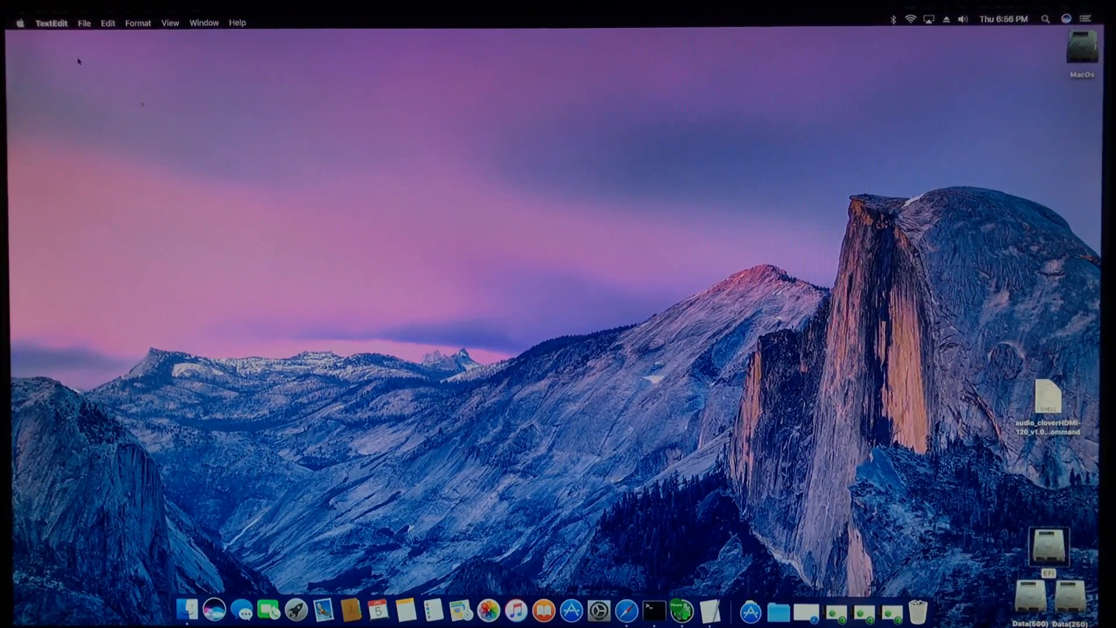
Step: Restart the Mac from the Apple menu to load the edited EFI configuration
{"action": "left_click", "coordinate": [20, 22]}
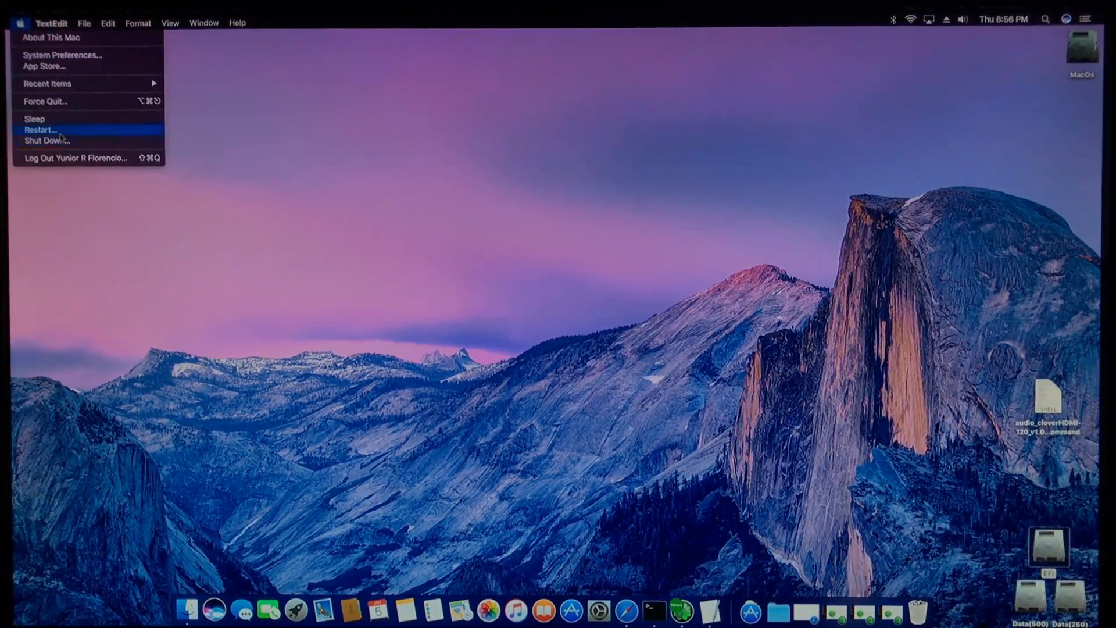
{"action": "left_click", "coordinate": [41, 129]}
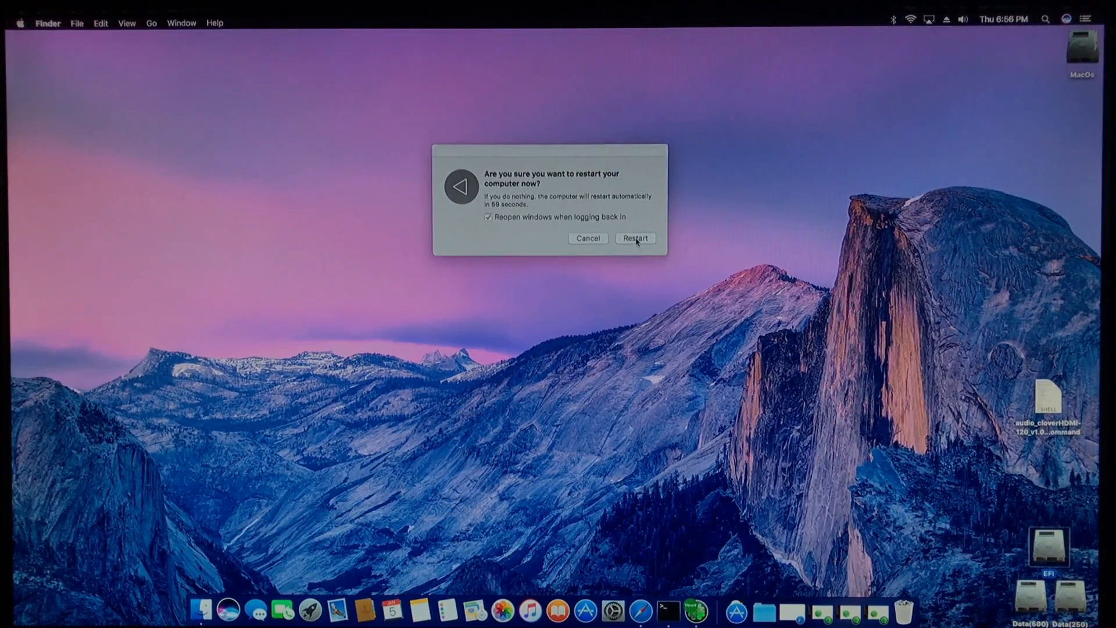
{"action": "left_click", "coordinate": [635, 237]}
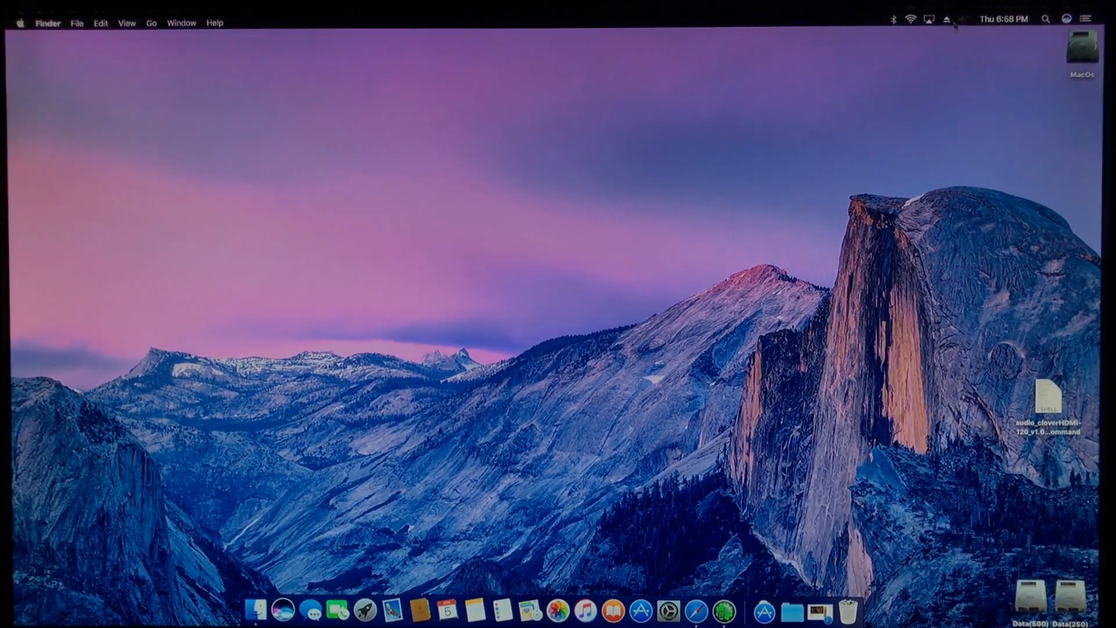
Step: Show the sound output list with the M2262D HDMI monitor selected
{"action": "left_click", "coordinate": [964, 18]}
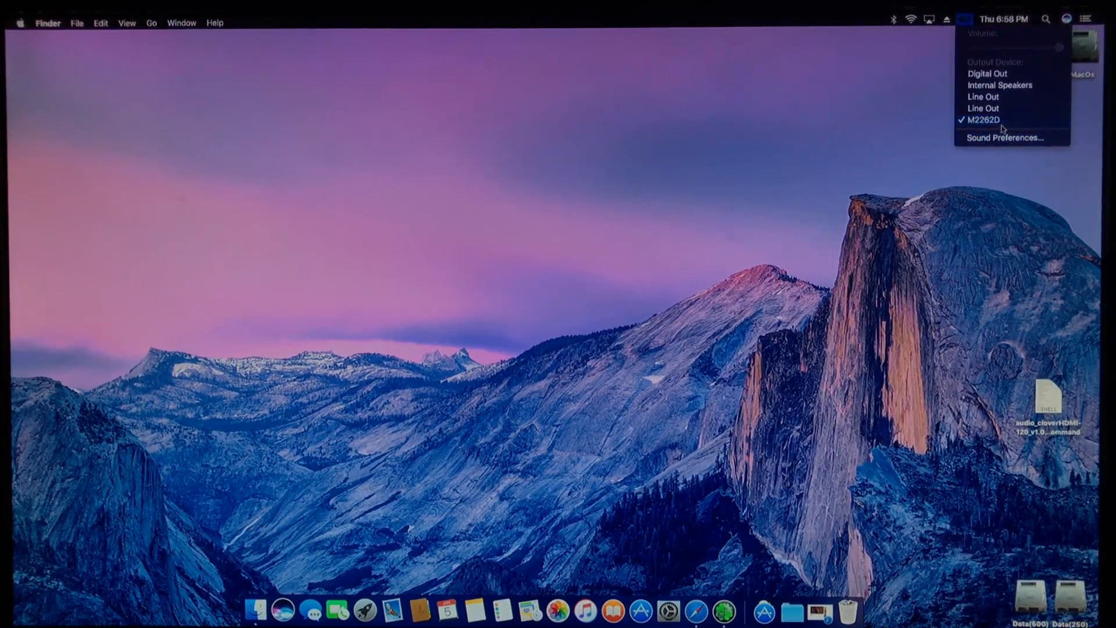
{"action": "mouse_move", "coordinate": [985, 120]}
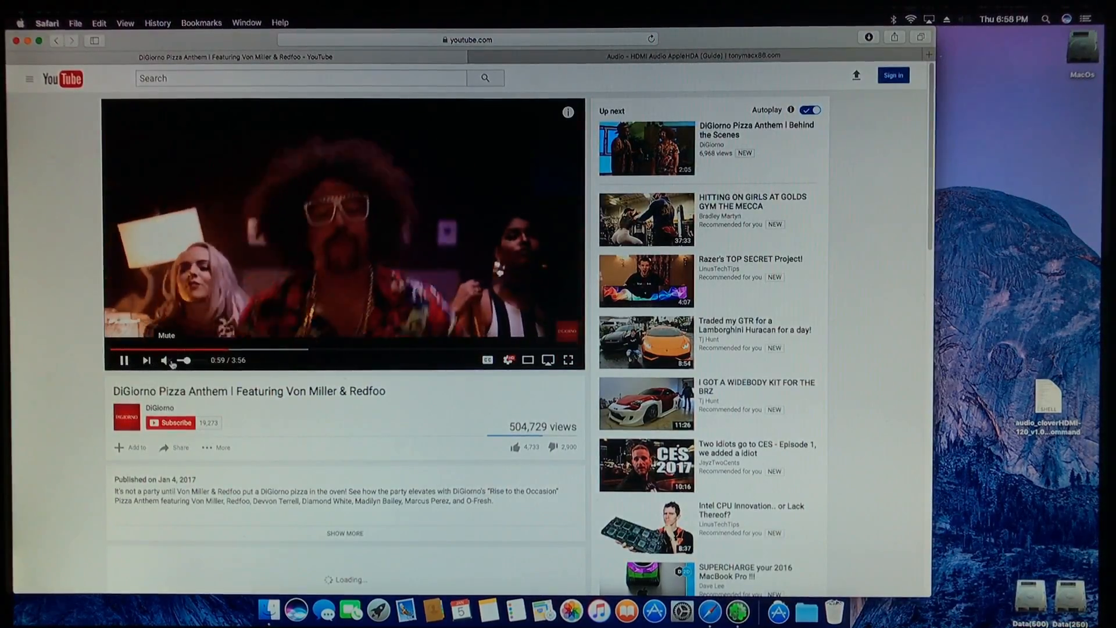
Step: Play the YouTube video, close its window, and show M2262D still selected as output
{"action": "left_click", "coordinate": [166, 359]}
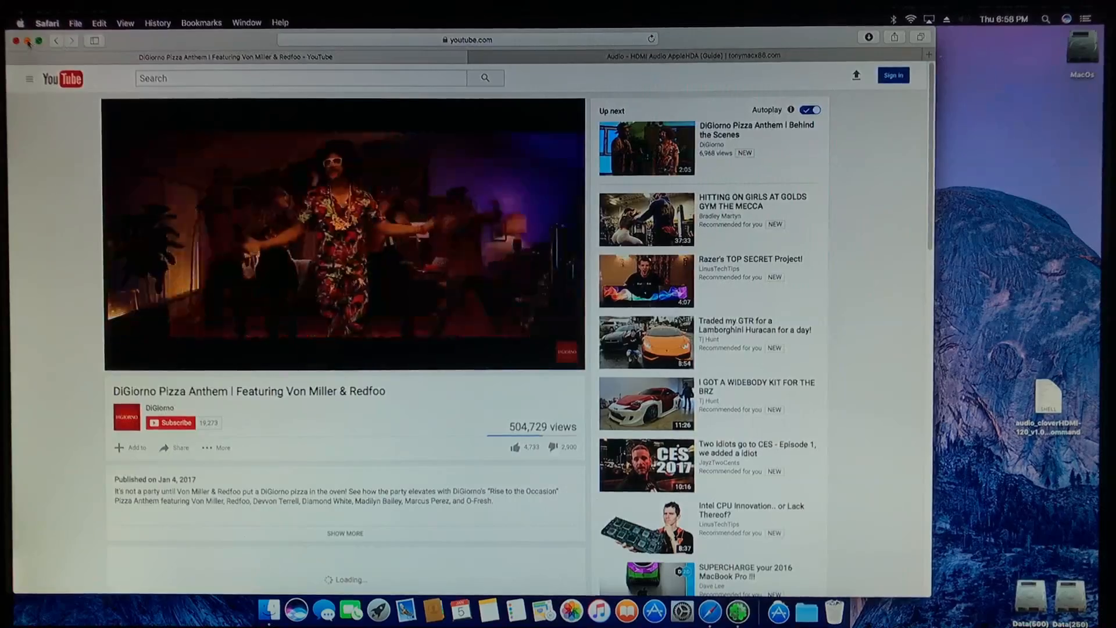
{"action": "left_click", "coordinate": [16, 39]}
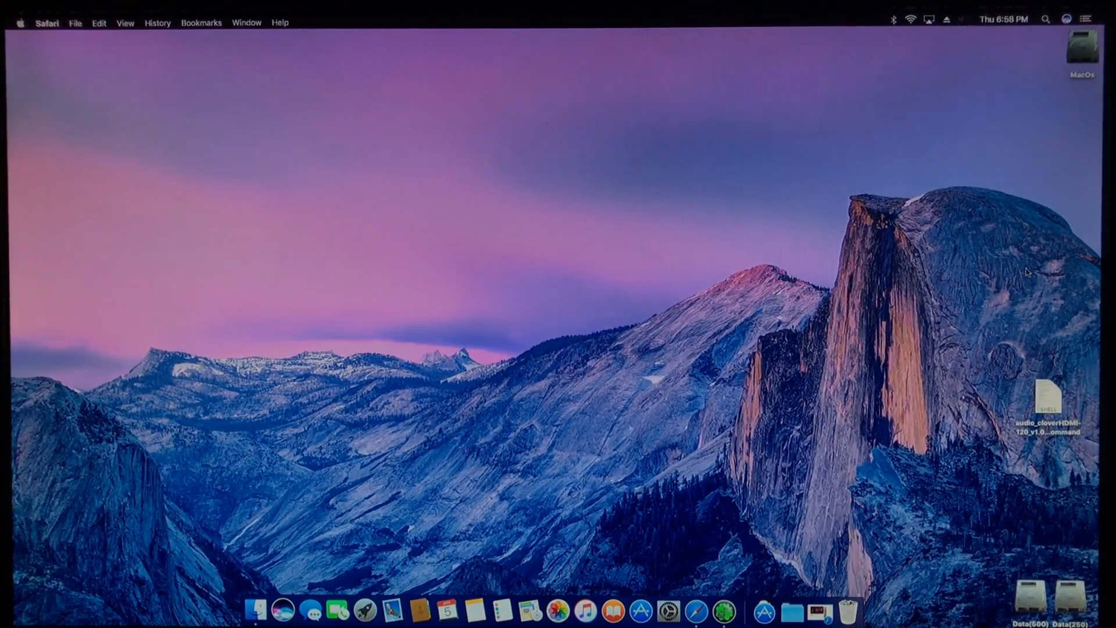
{"action": "left_click", "coordinate": [964, 20]}
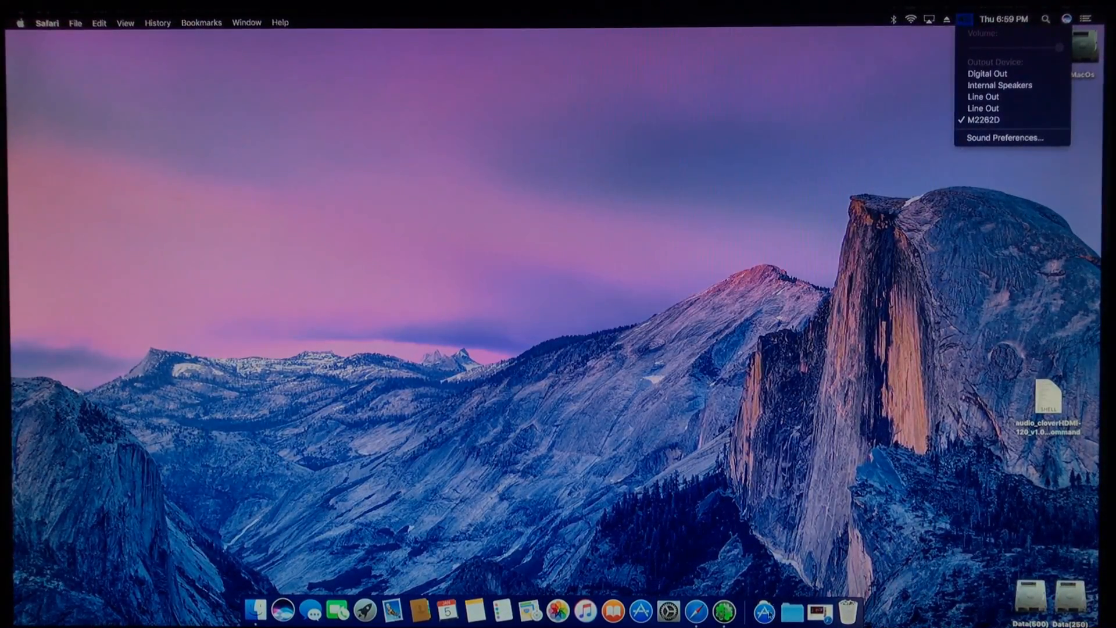